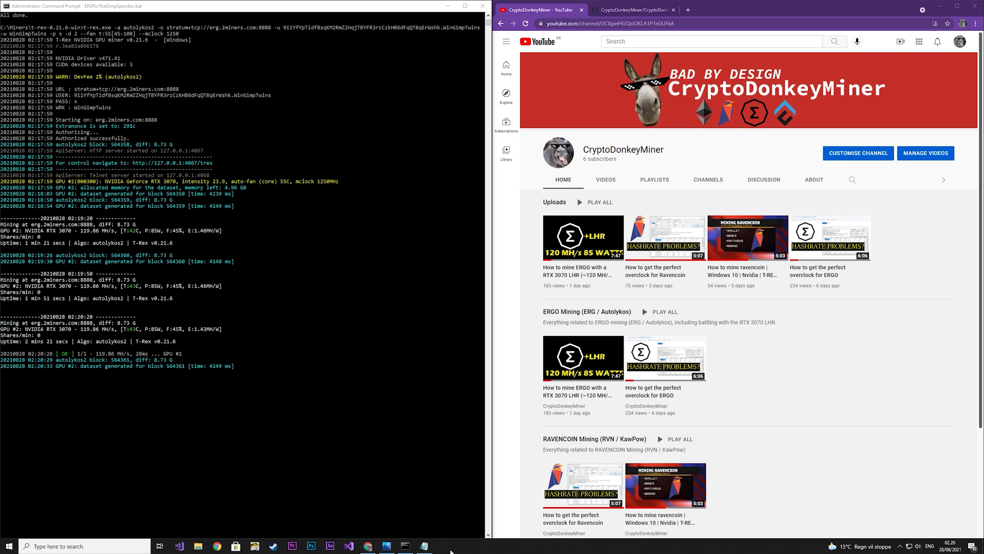
mouse_move(570, 307)
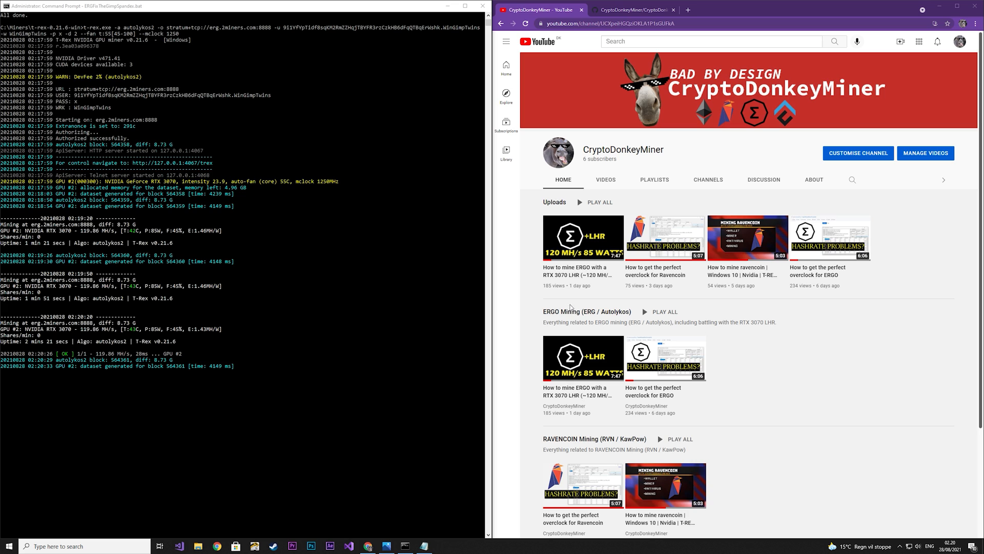
mouse_move(554, 237)
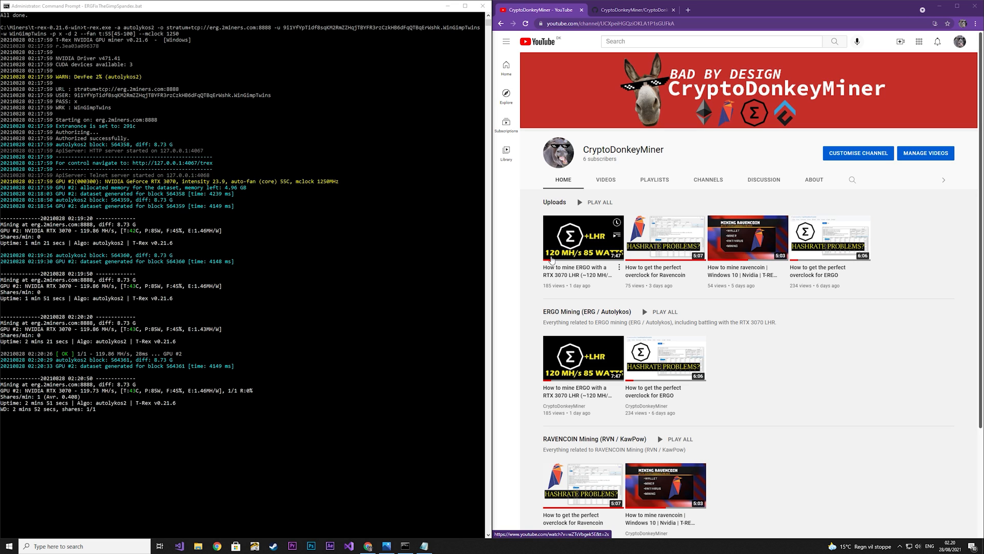
mouse_move(589, 262)
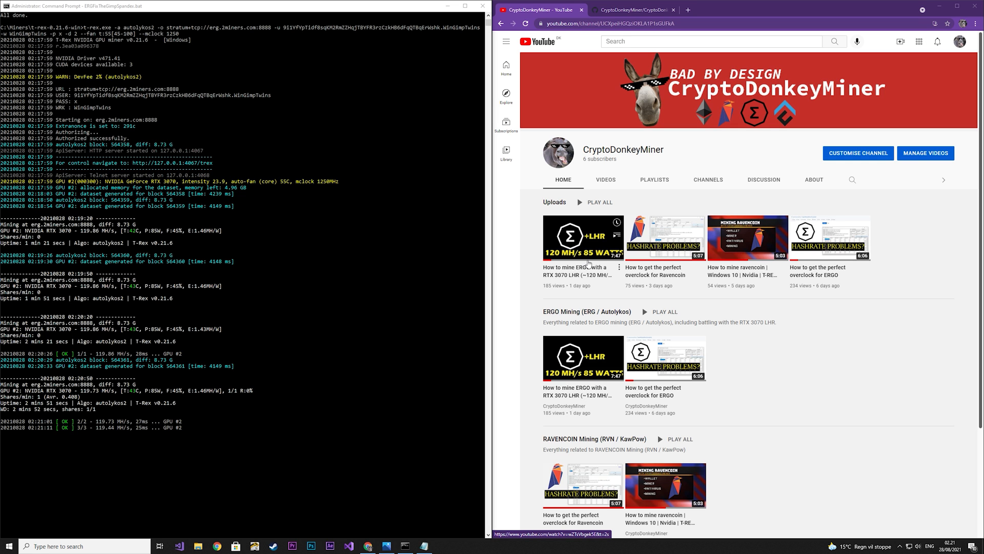
Step: View the 'RTX 3070 LHR meet the GIMP' Thumb2.png thumbnail full-screen in Photos
left_click(385, 545)
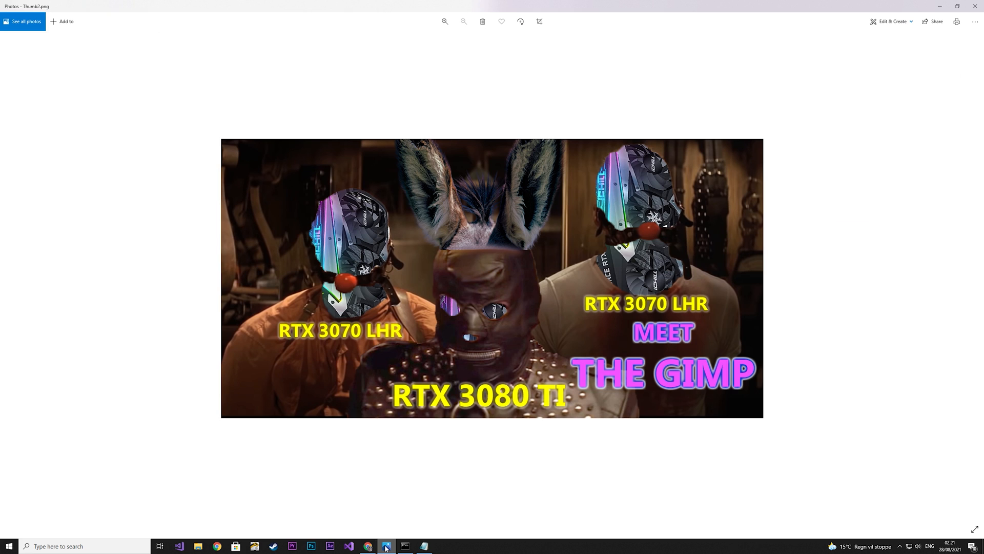
mouse_move(317, 340)
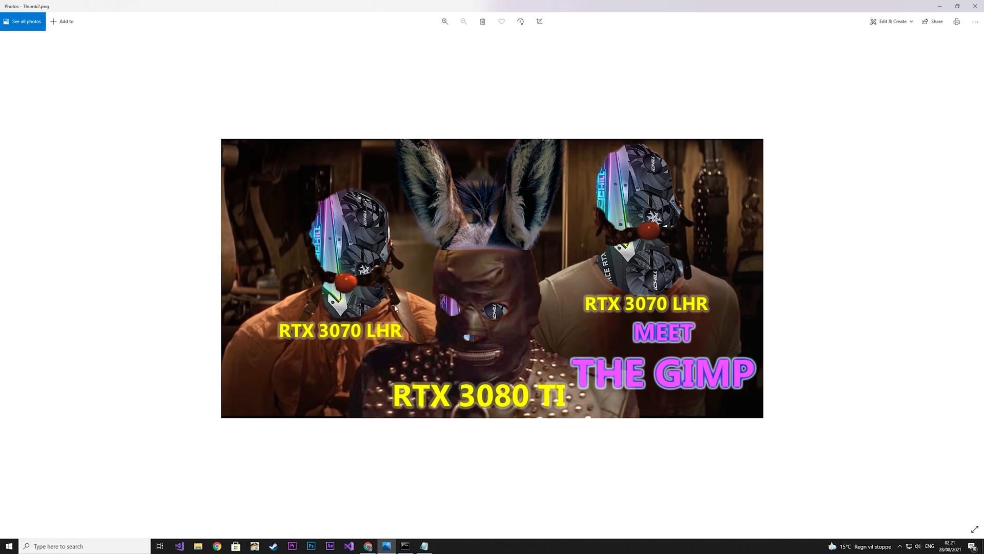
mouse_move(484, 406)
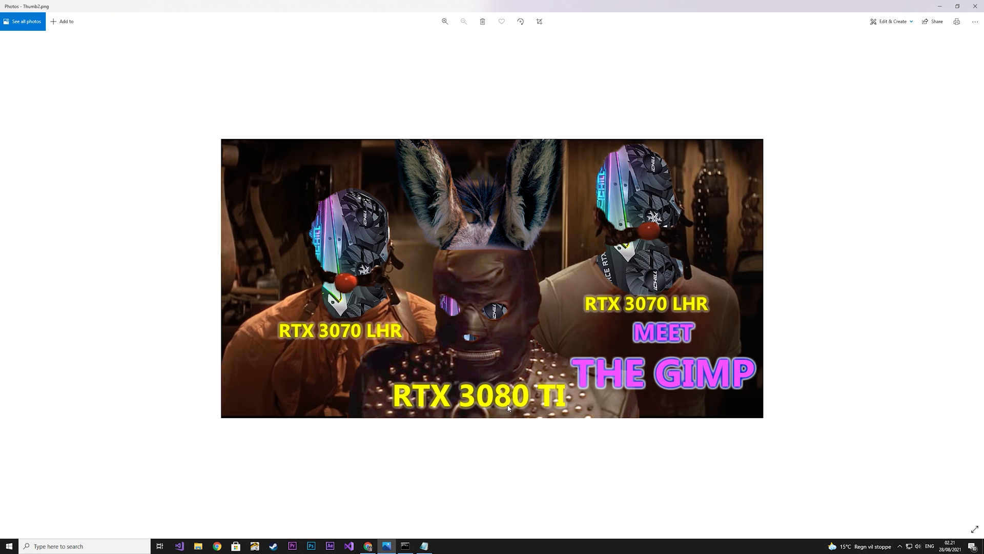
mouse_move(703, 196)
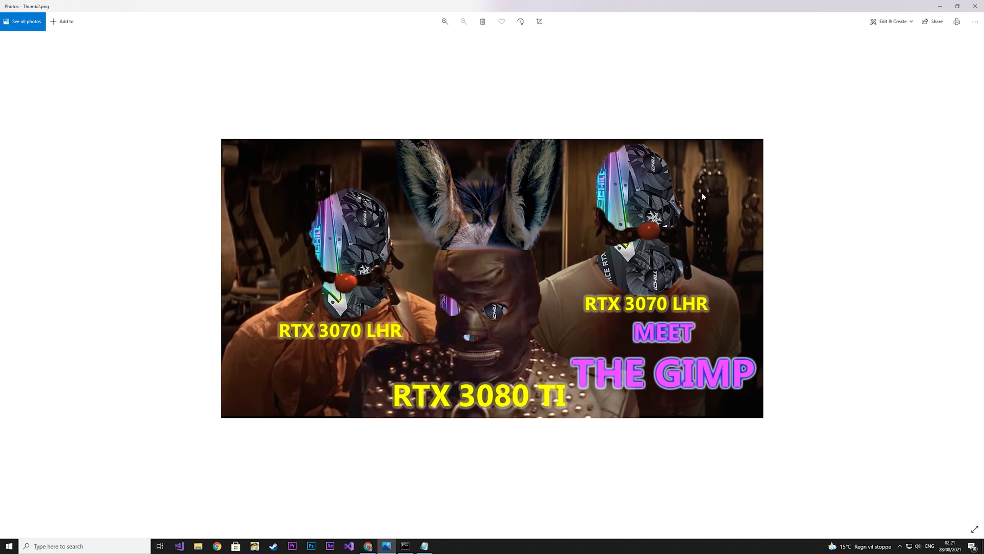
mouse_move(780, 200)
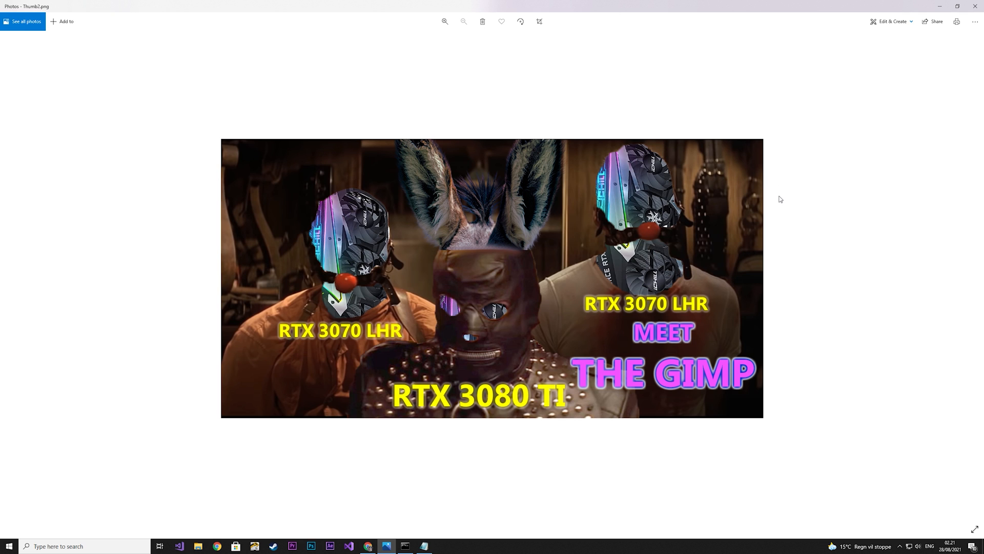
mouse_move(821, 195)
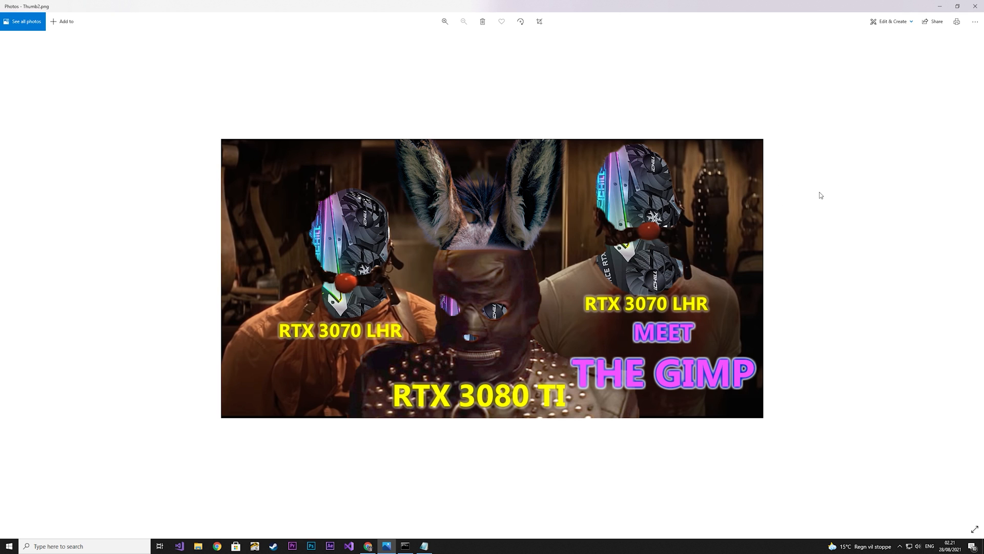
mouse_move(822, 187)
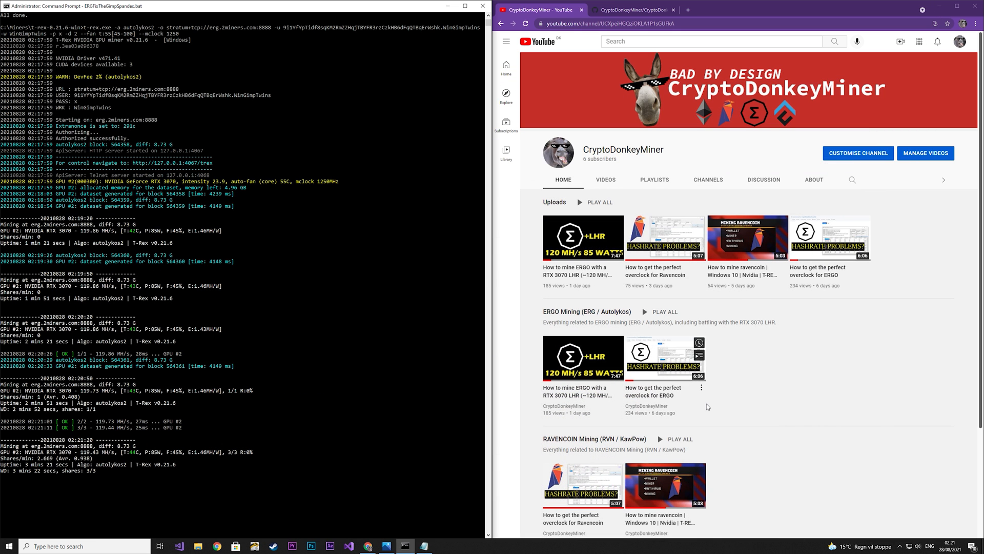
mouse_move(75, 457)
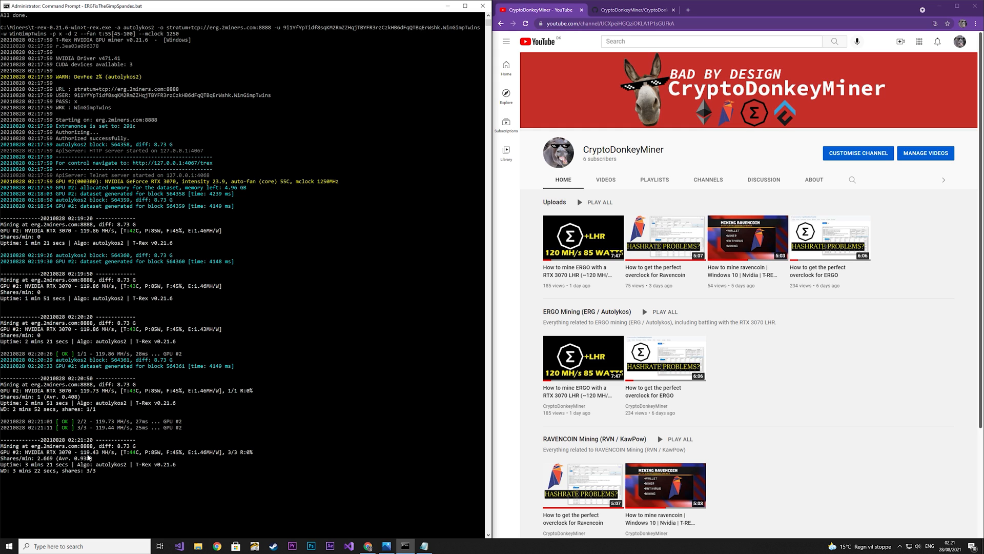
mouse_move(457, 465)
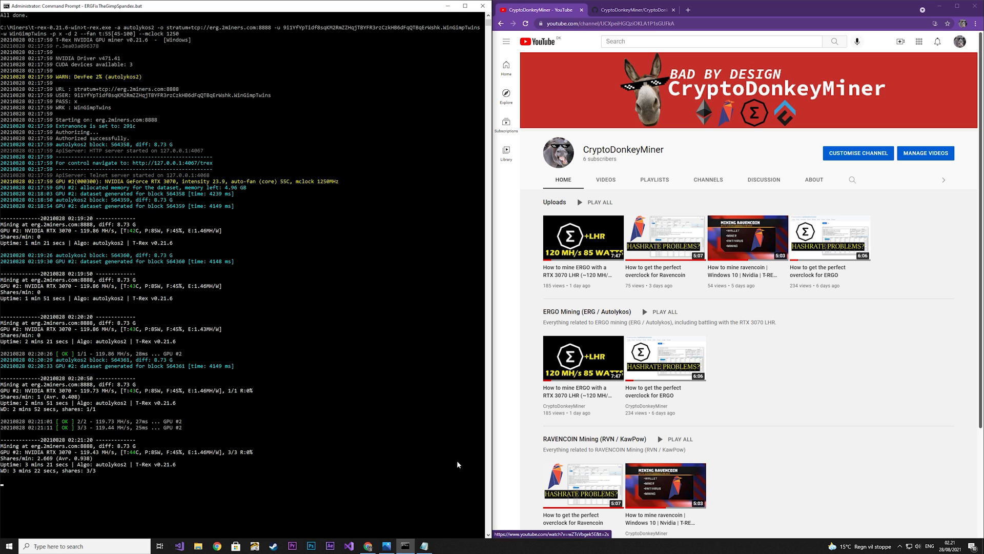
Step: Run 'nvidia-smi -i 1 -lmc 6000' in a new admin prompt to set memory clocks to 6000
right_click(405, 545)
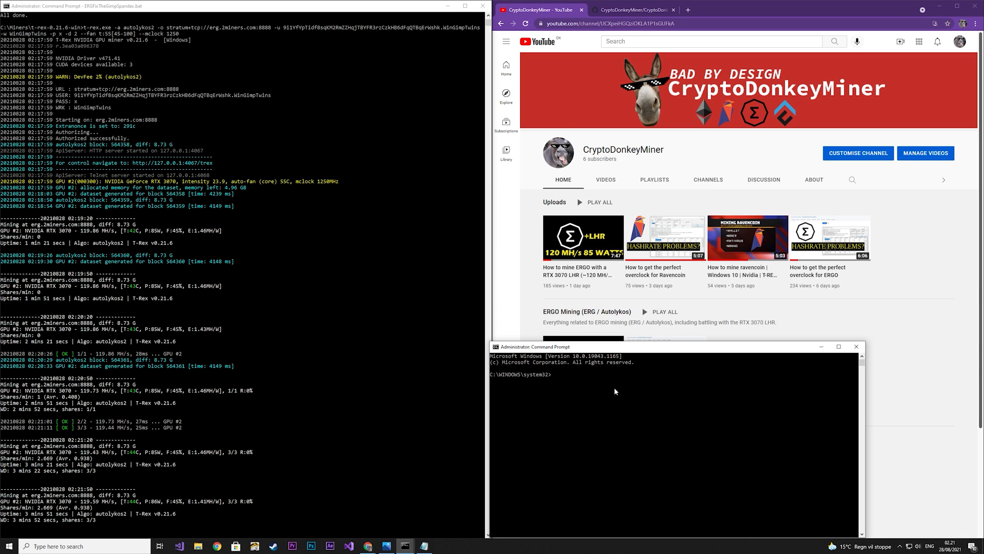
type("nvidia-smi -i 1 -lmc 6000")
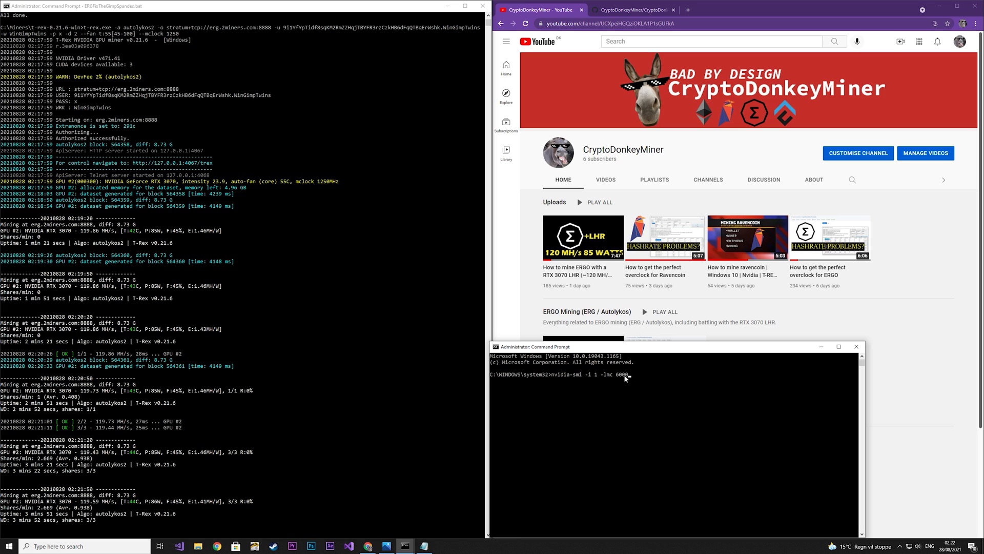
key("Return")
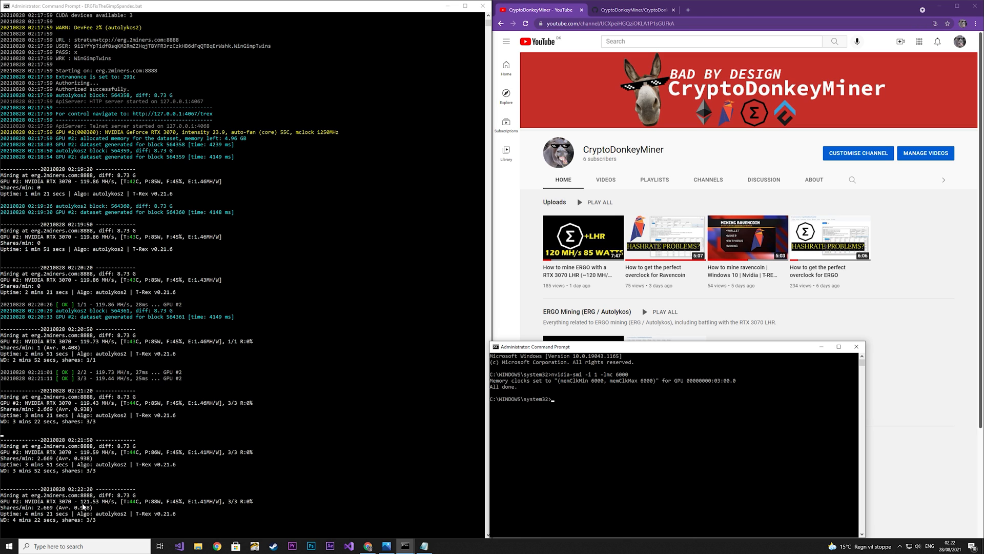
mouse_move(105, 484)
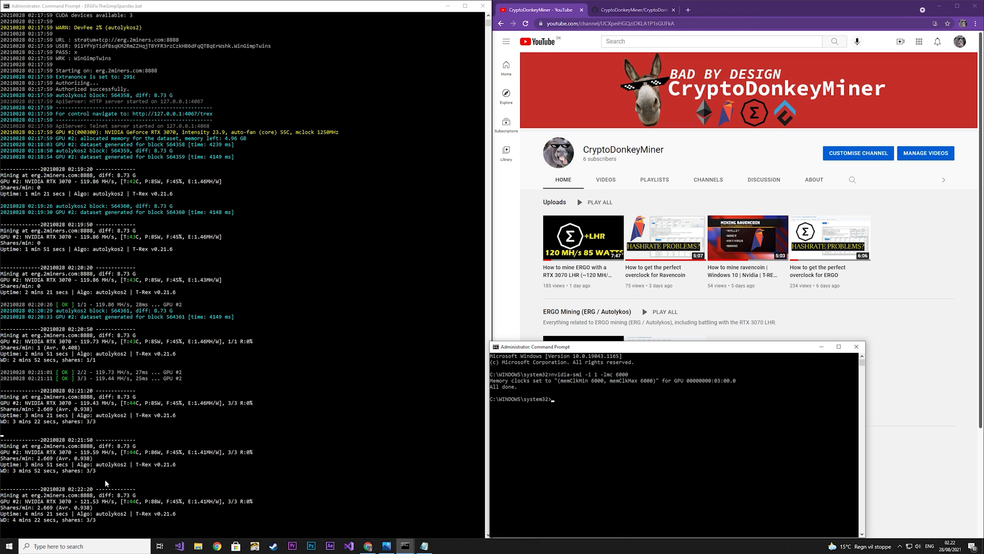
mouse_move(216, 478)
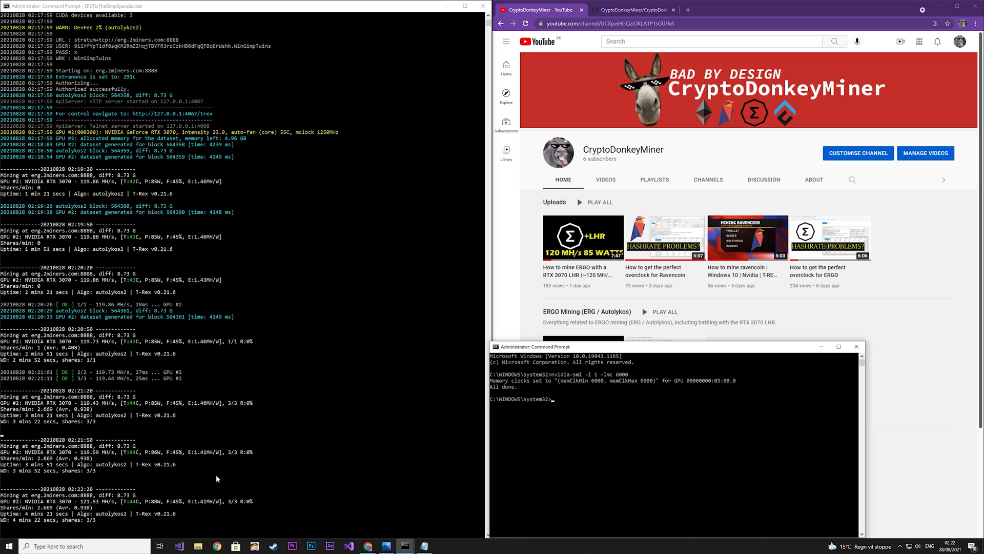
mouse_move(375, 504)
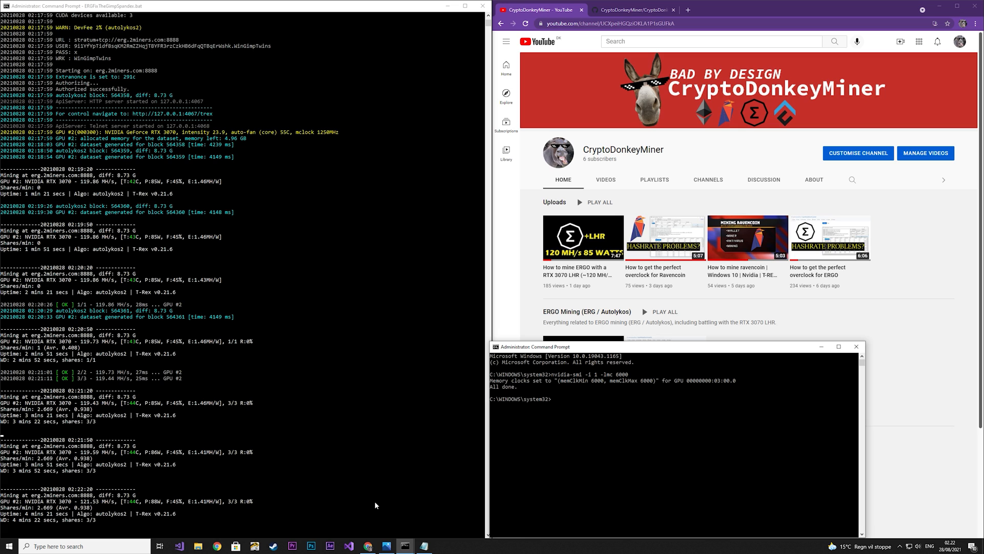
mouse_move(791, 321)
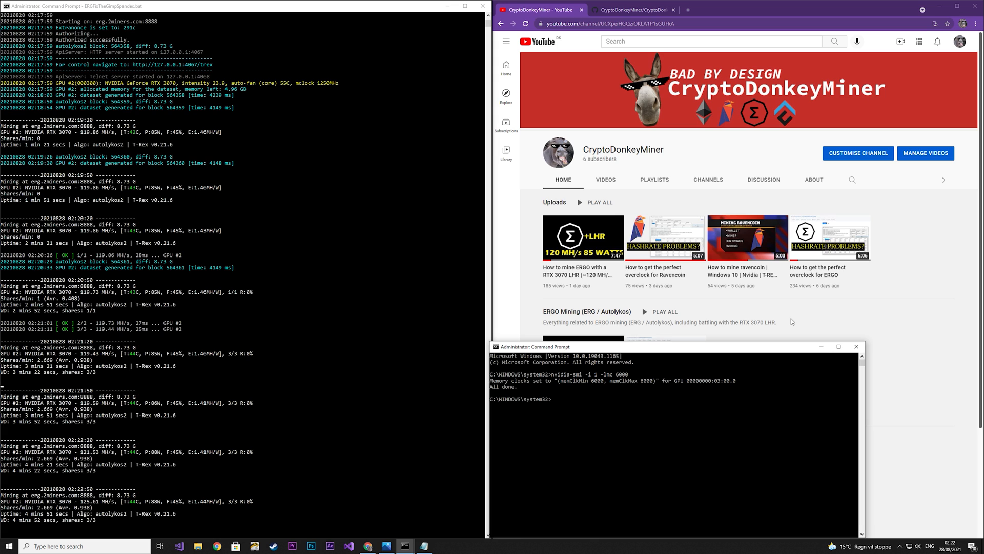
mouse_move(607, 166)
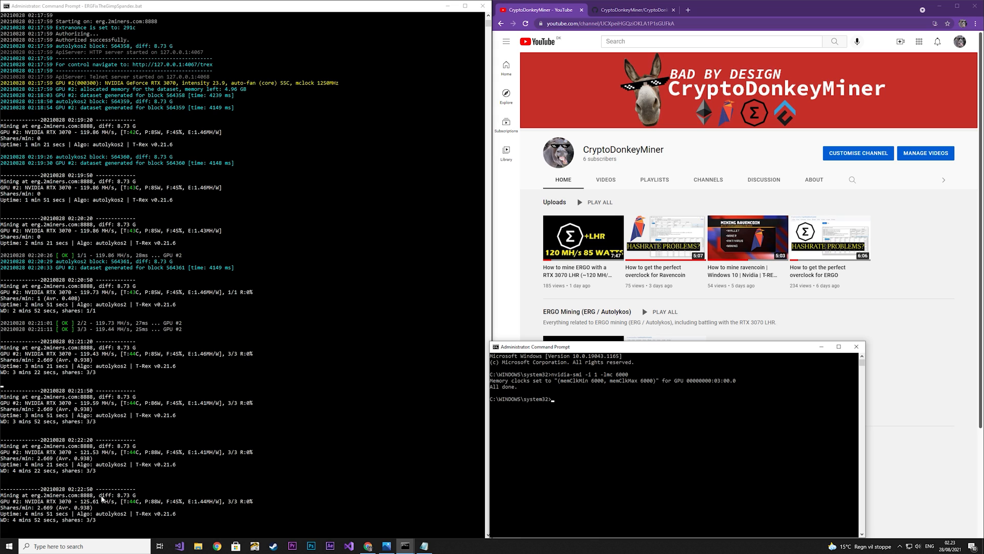
mouse_move(78, 511)
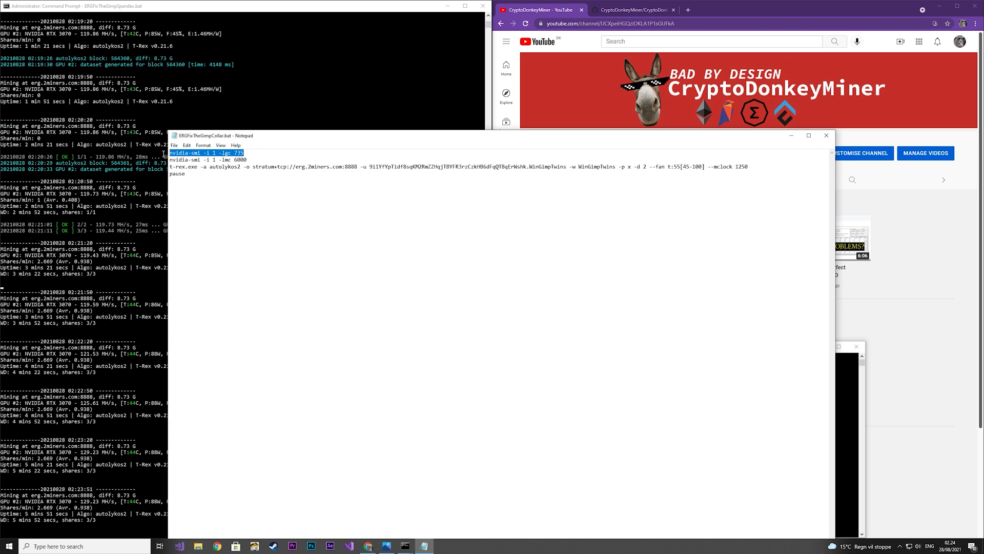
Step: Copy the 'nvidia-smi -i 1 -lgc 735' line from the batch file
right_click(201, 157)
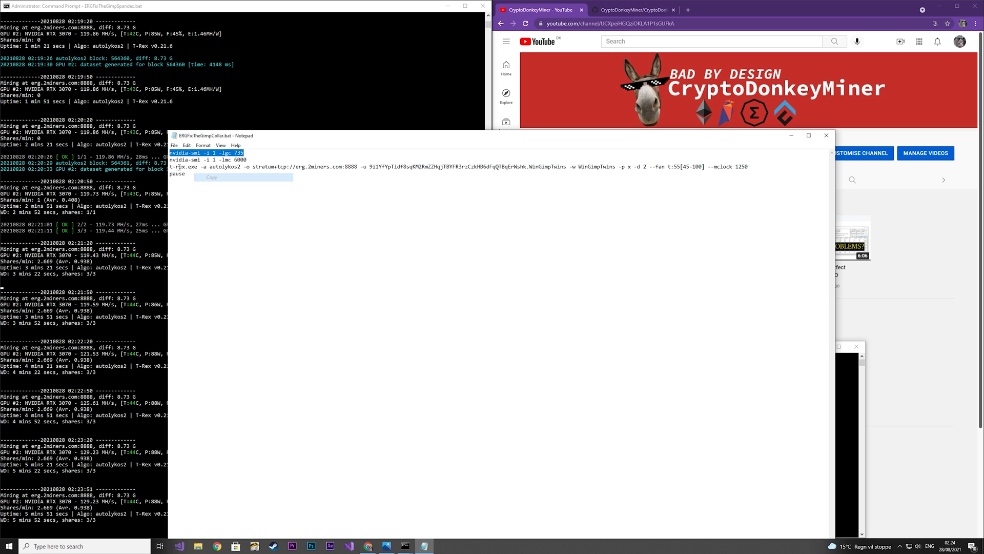
left_click(511, 317)
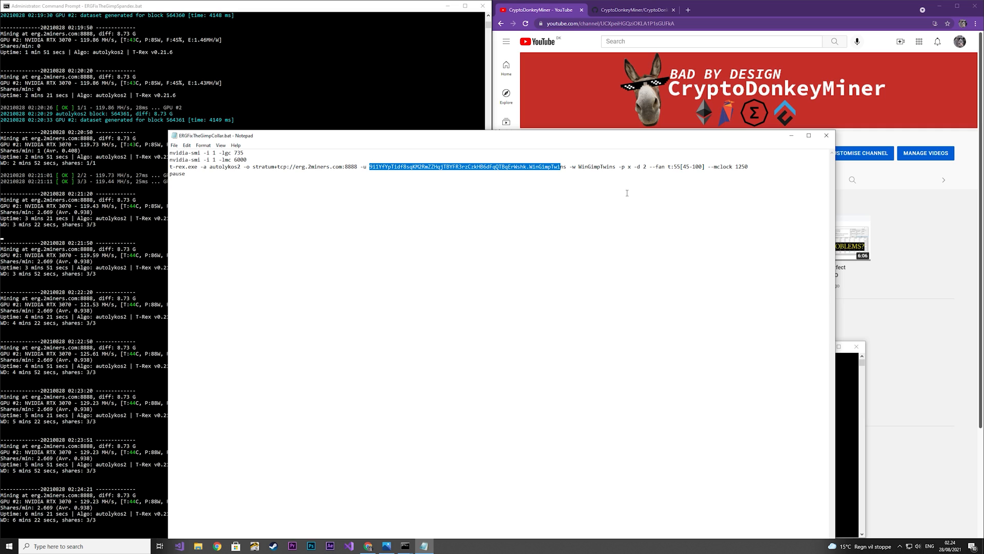
mouse_move(571, 172)
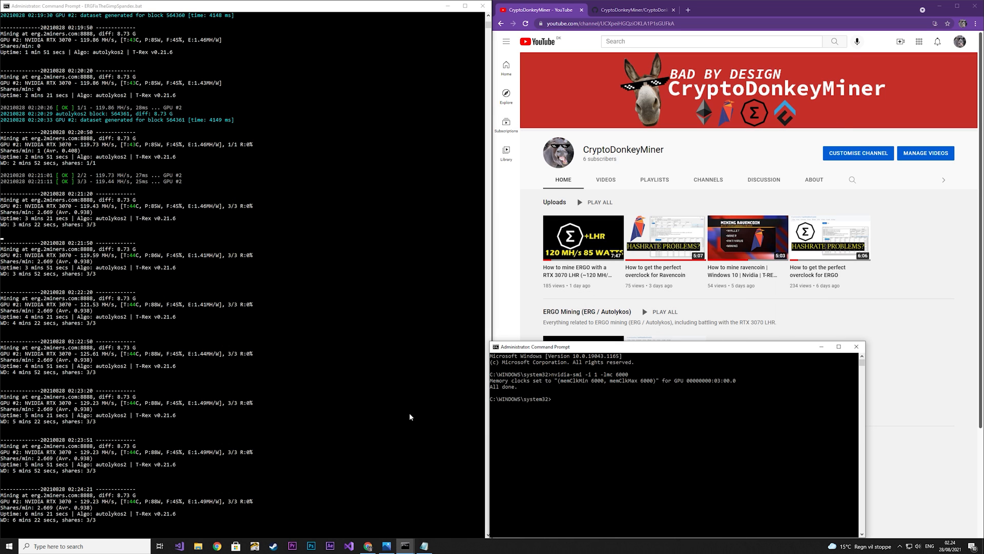
mouse_move(587, 419)
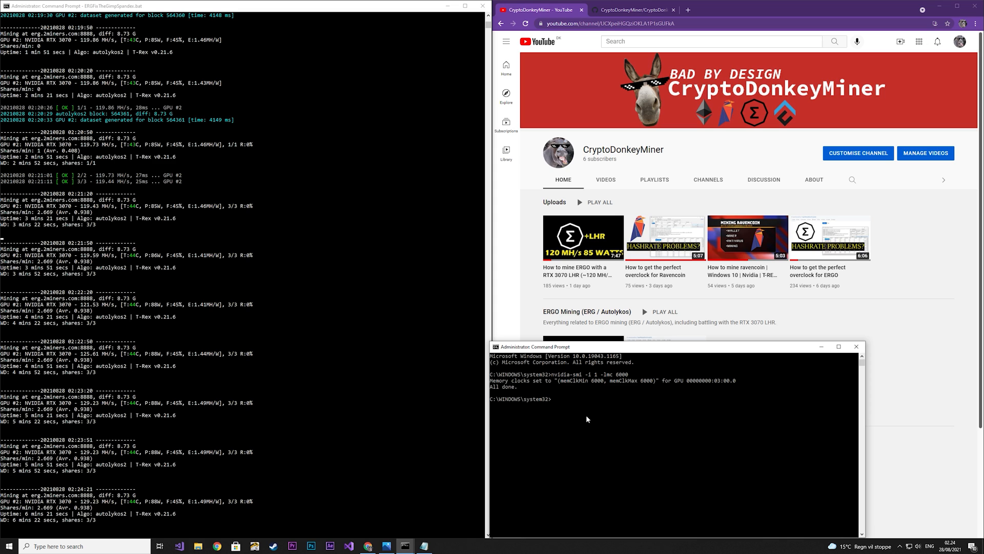
Step: Run 'nvidia-smi -i 1 -lgc 735' to set GPU 1's clocks to 735
type("nvidia-smi -i 1 -lgc 735")
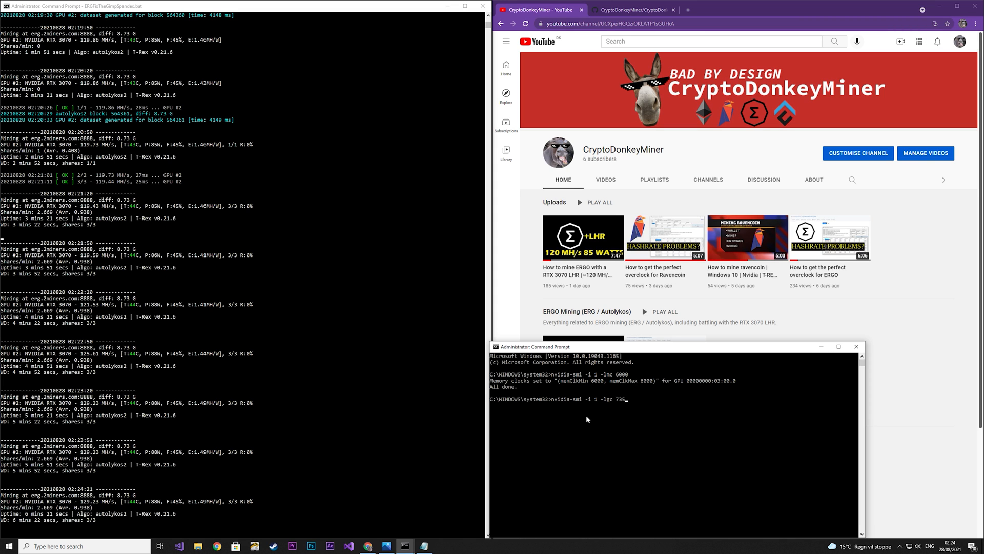
key("Return")
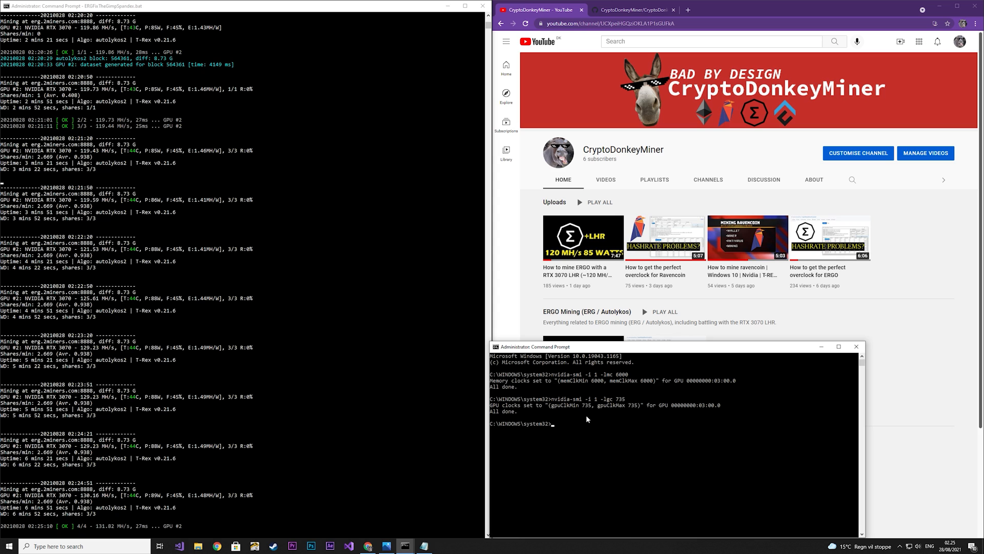
scroll("down", 3)
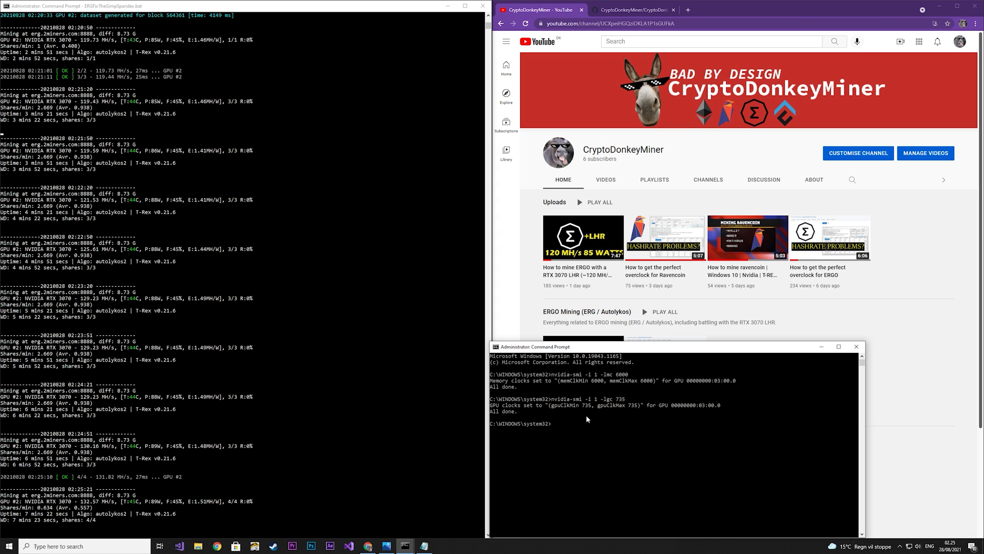
mouse_move(198, 513)
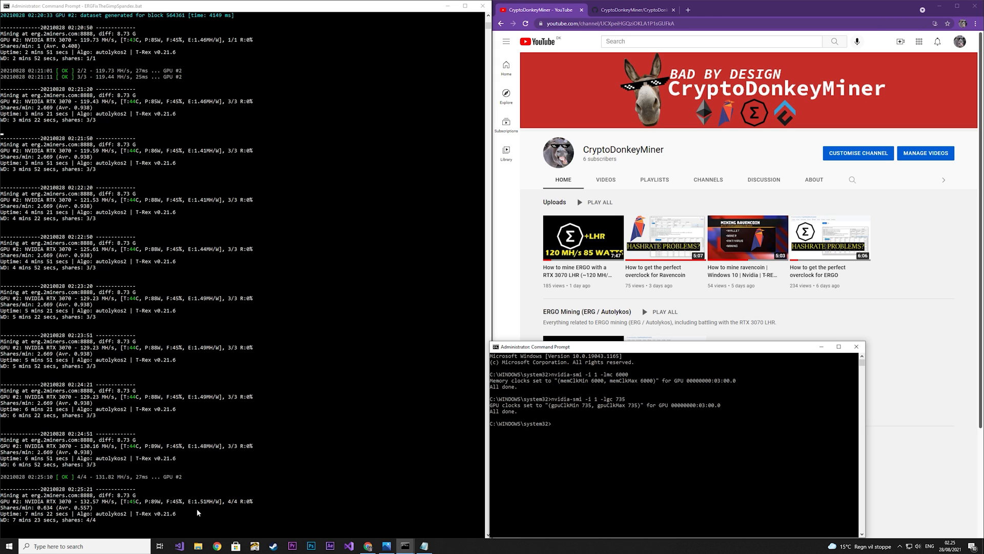
mouse_move(207, 512)
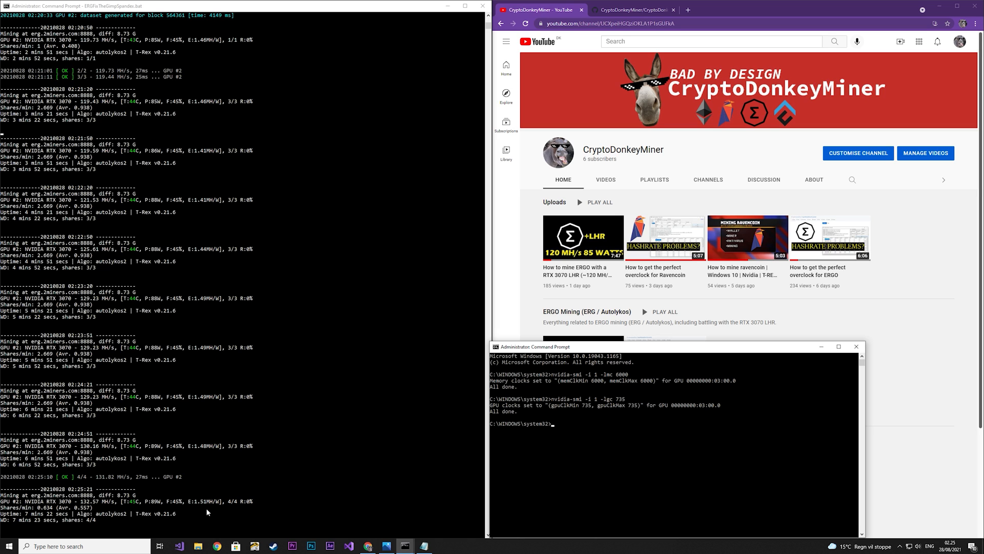
scroll("down", 3)
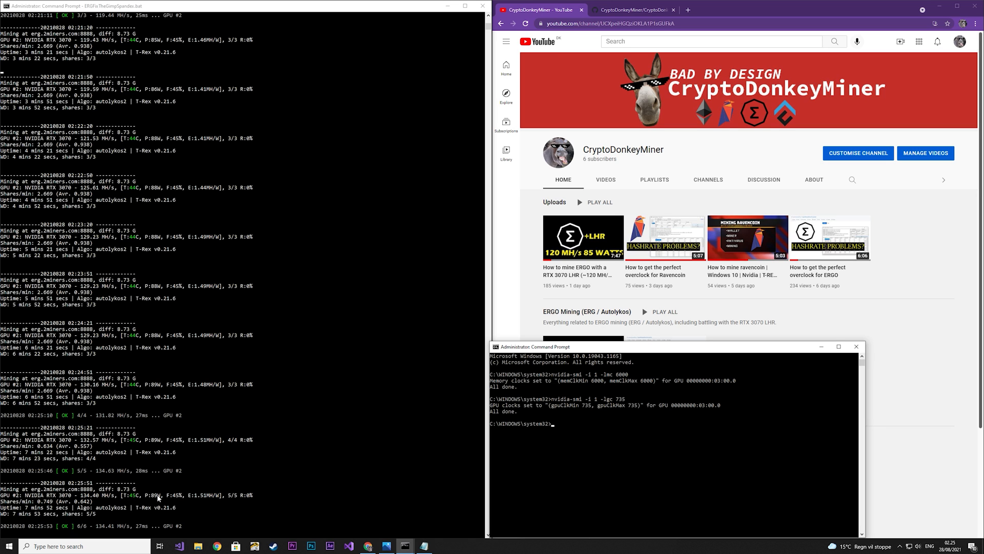
mouse_move(201, 506)
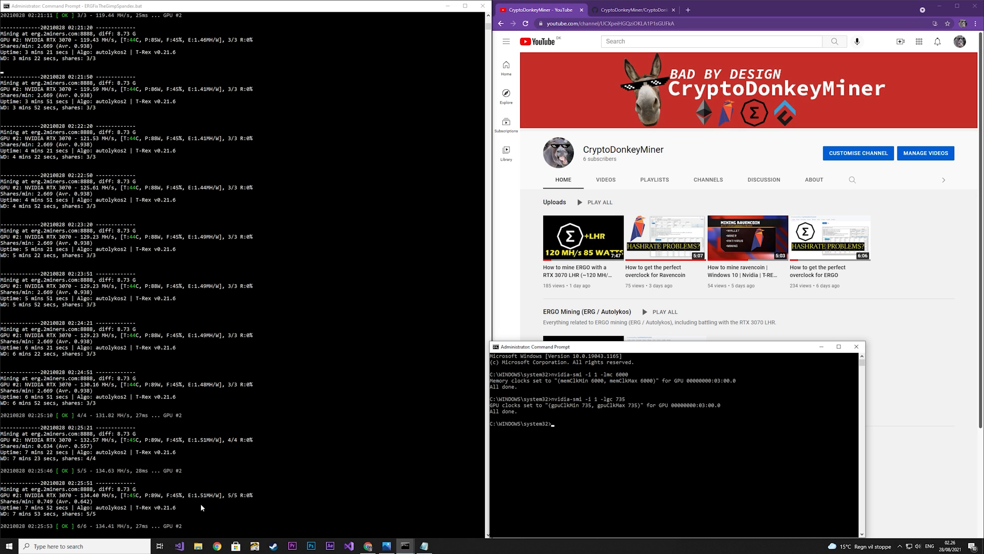